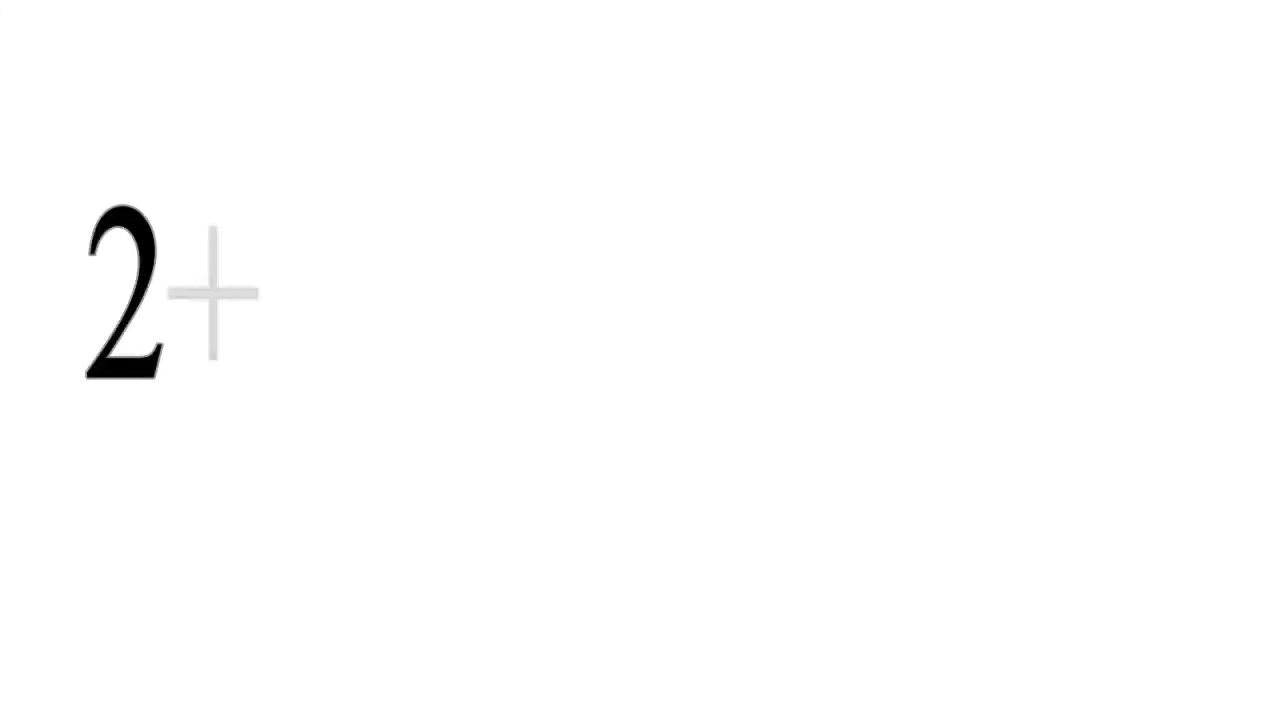
type("2 can")
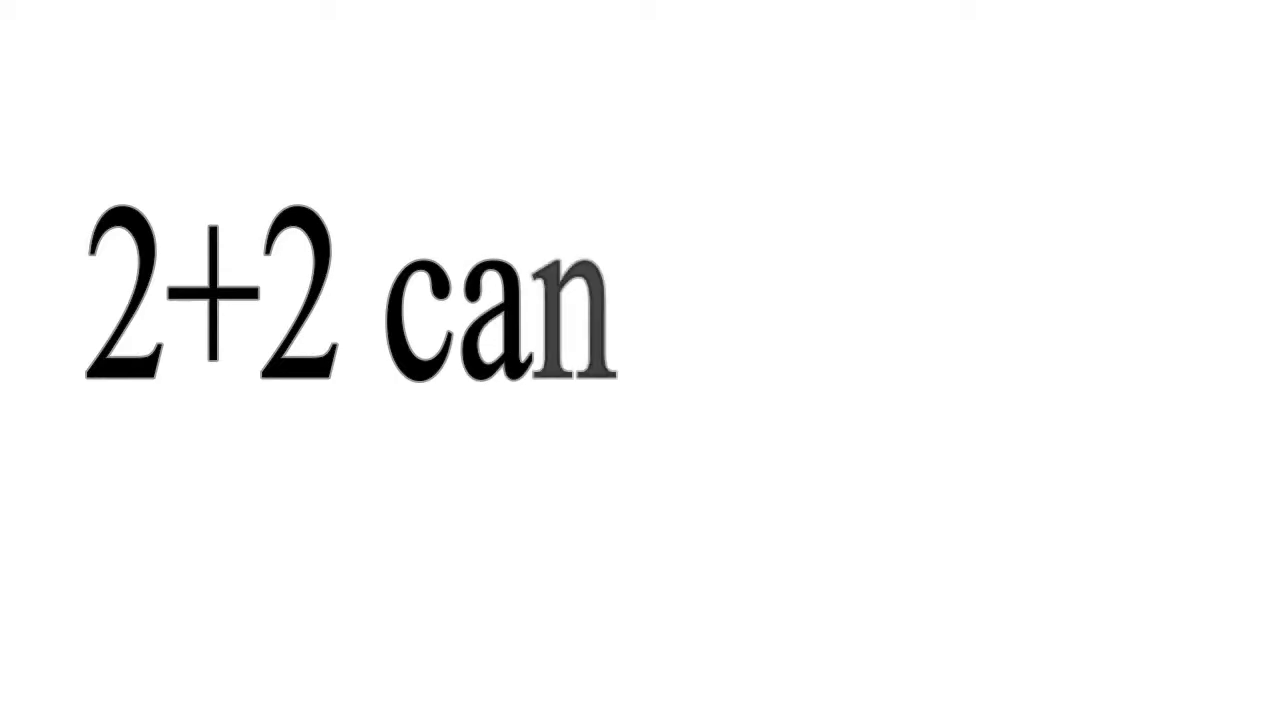
type("make")
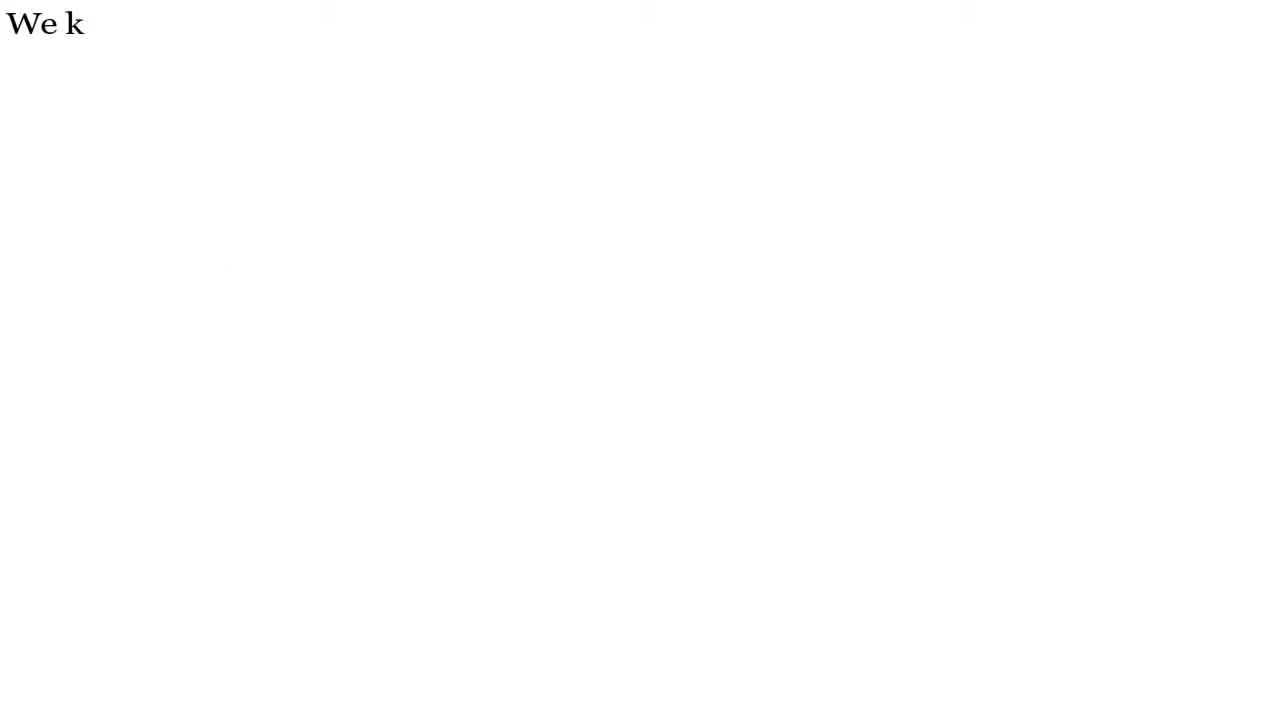
type("now, 2+2=4")
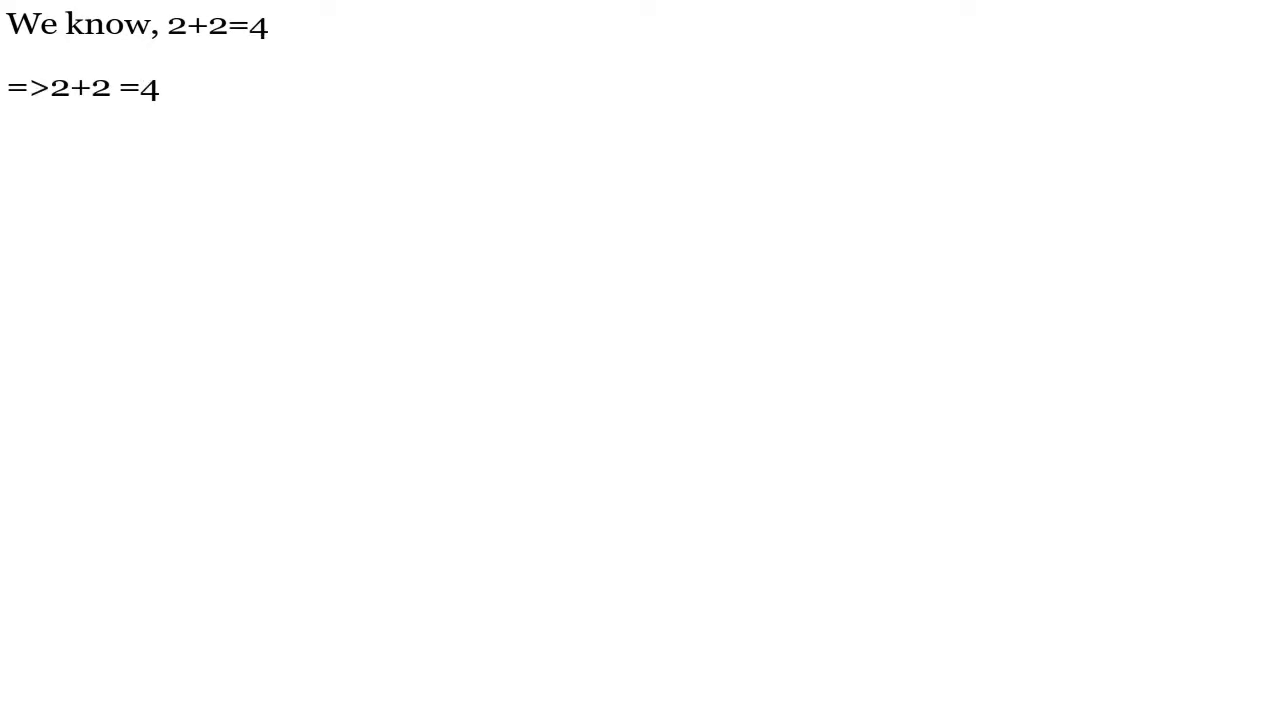
type("- 9/2+ 9/2")
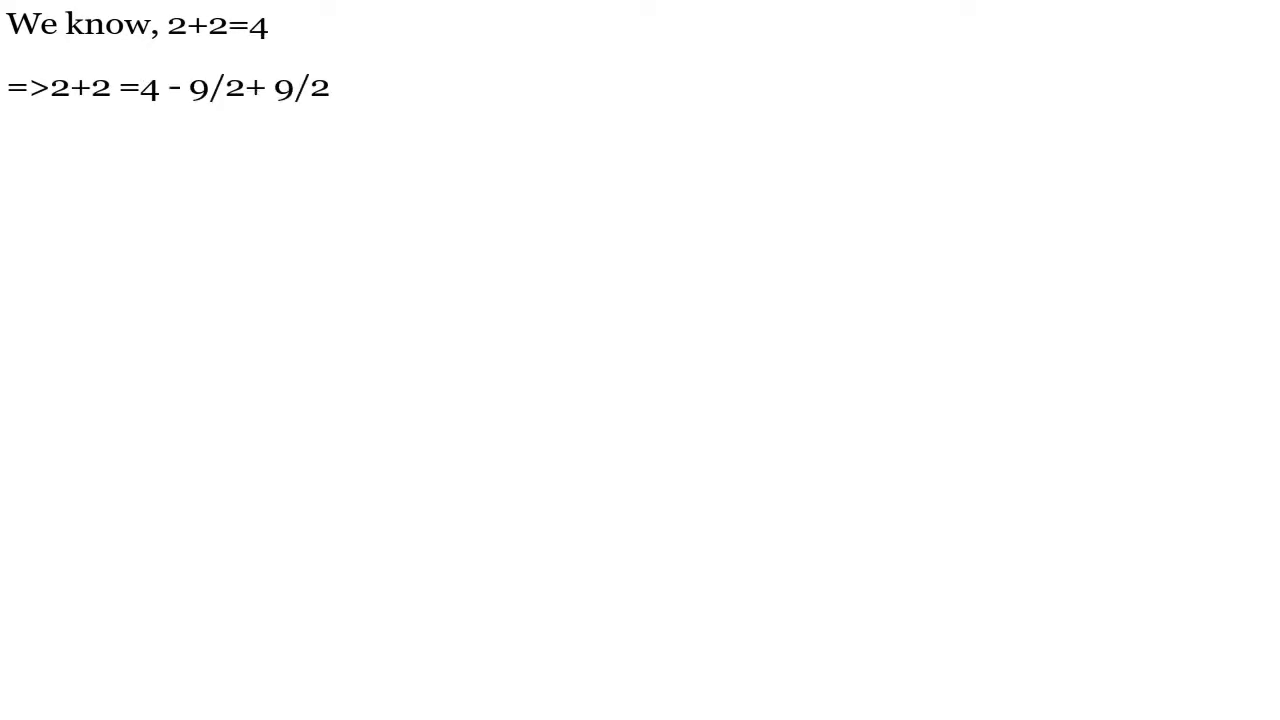
type("=√(4 - 9/2)² +9/2")
type("=√{1")
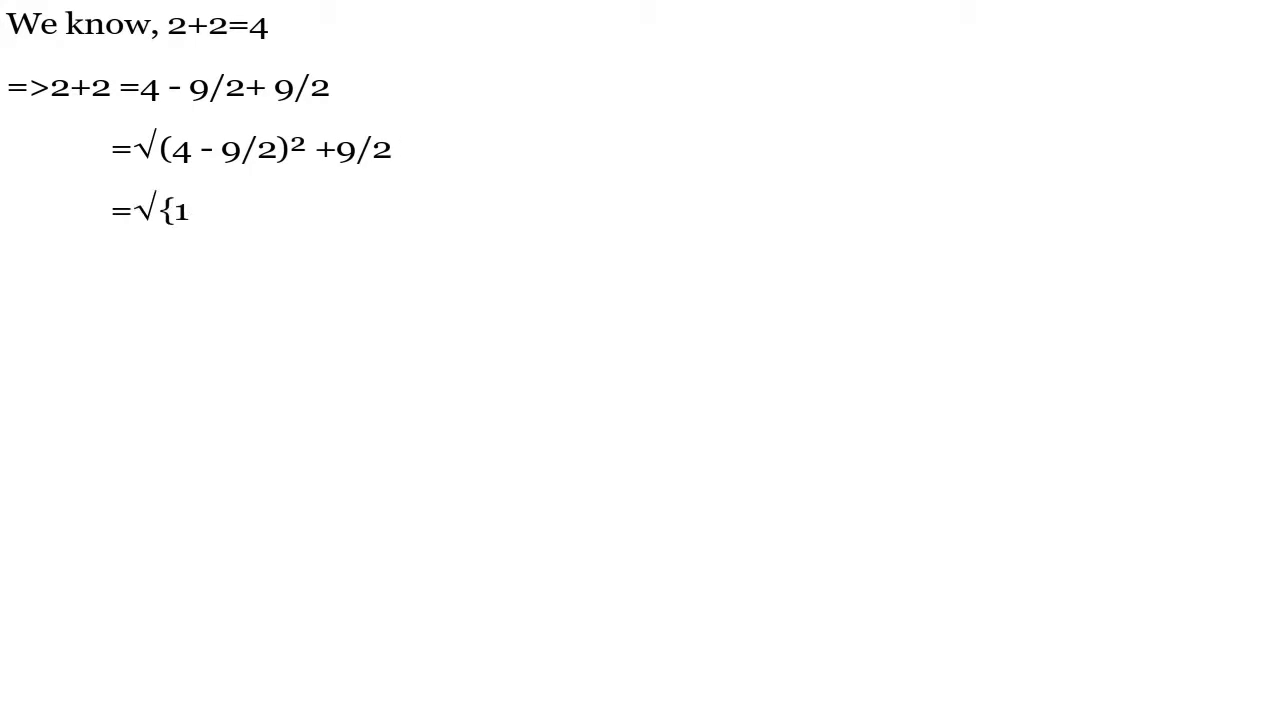
type("6-2*4*9/2+(9/2)²}+9/")
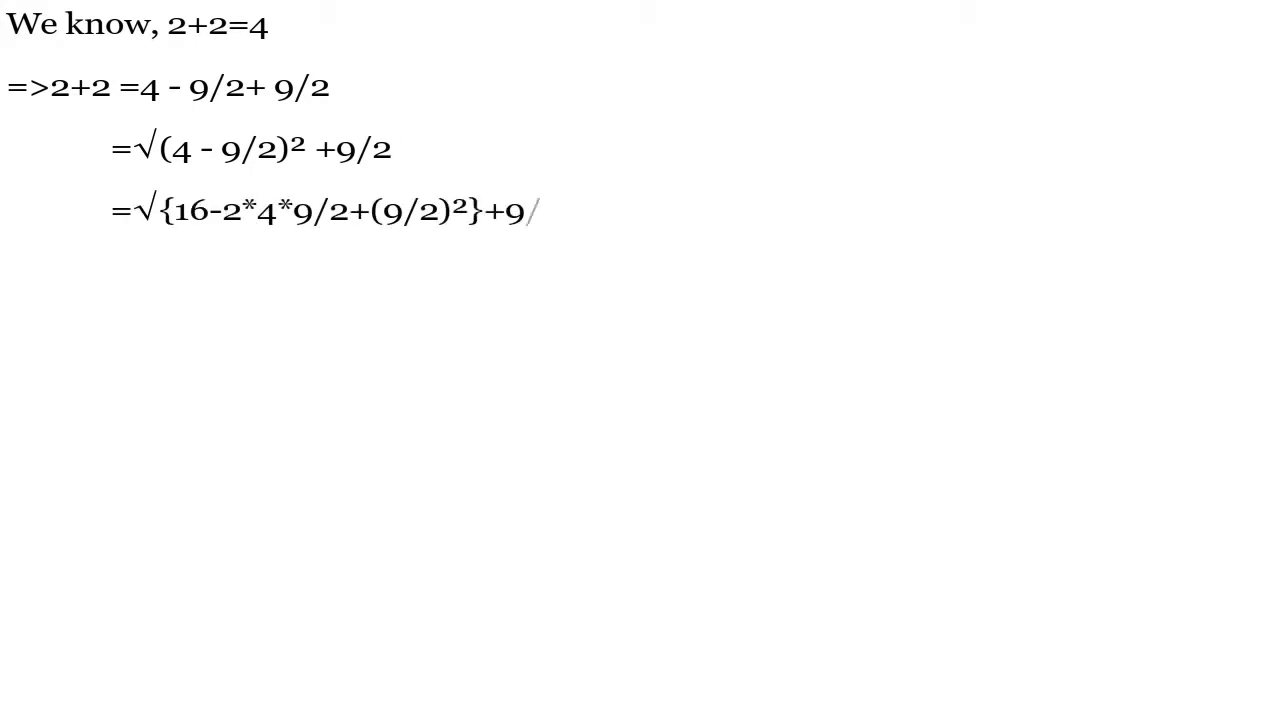
type("/2 [ By applying,(a-b")
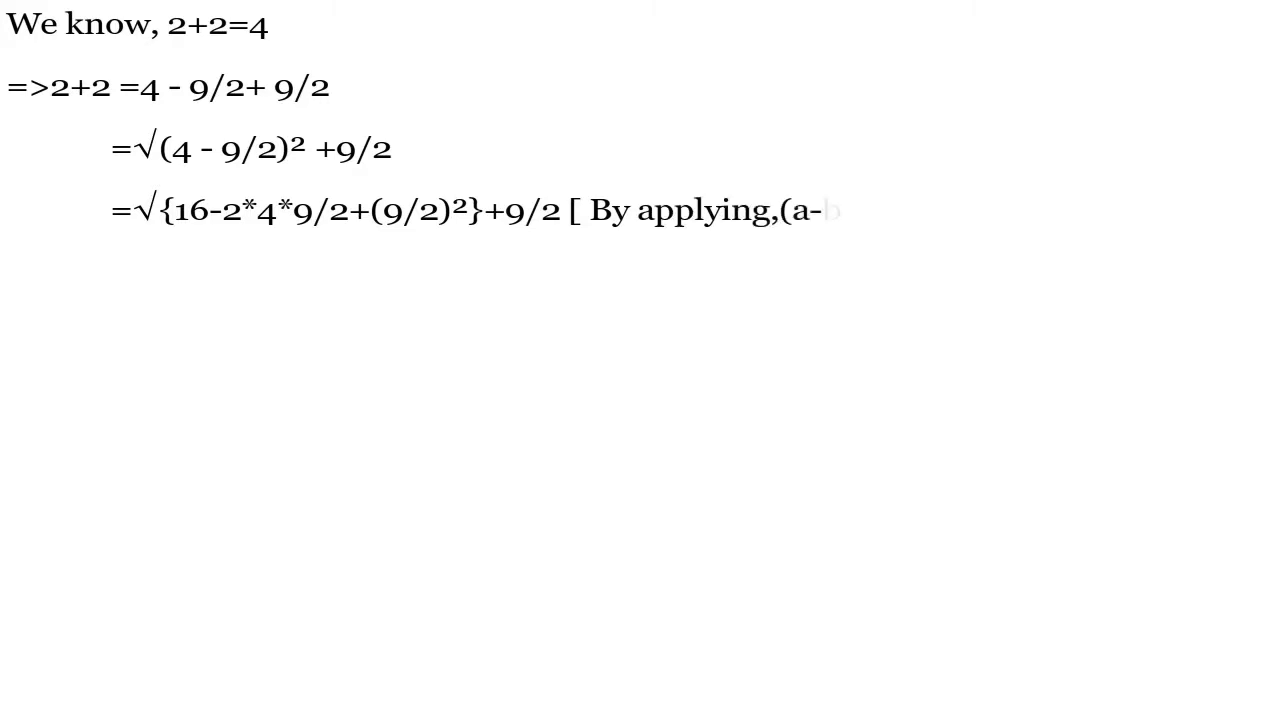
type("b)²=a²-2ab+b²]")
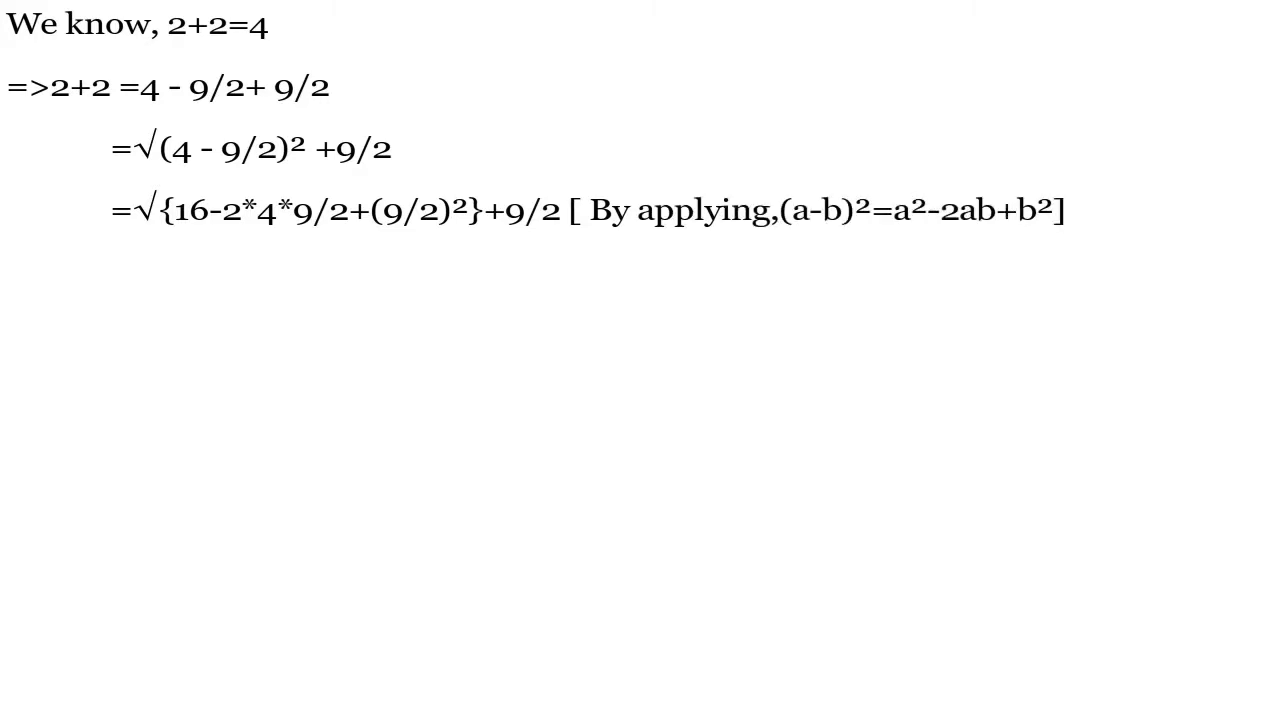
type("=√{16-36+(9")
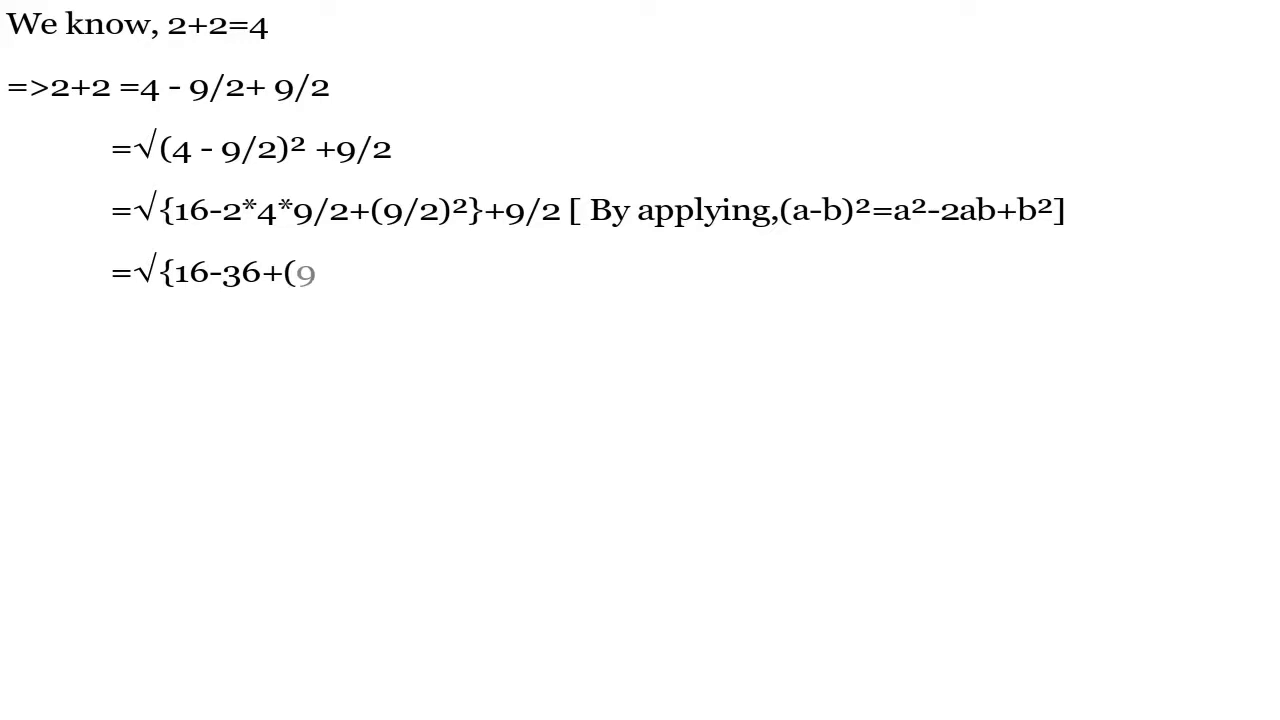
type("9/2)²}+9/2")
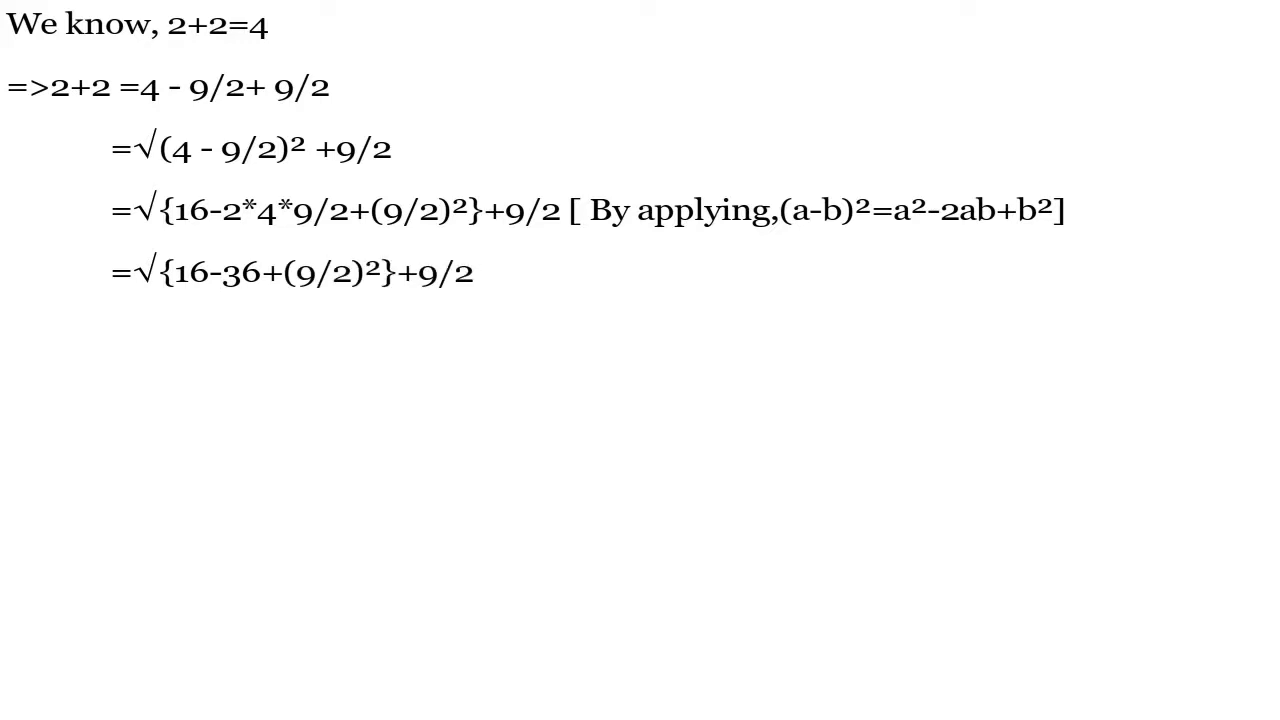
type("=√{-20+(9/2)²}+9/")
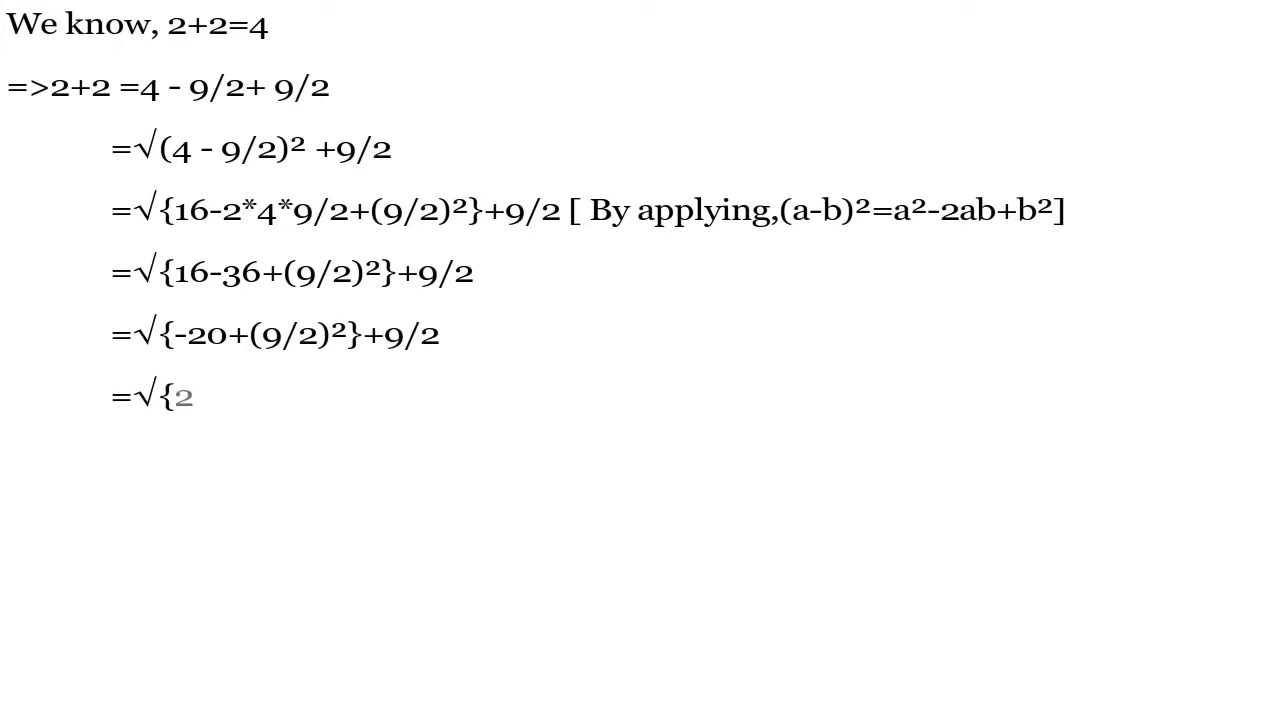
type("25-45+(9/2)²}+9/2")
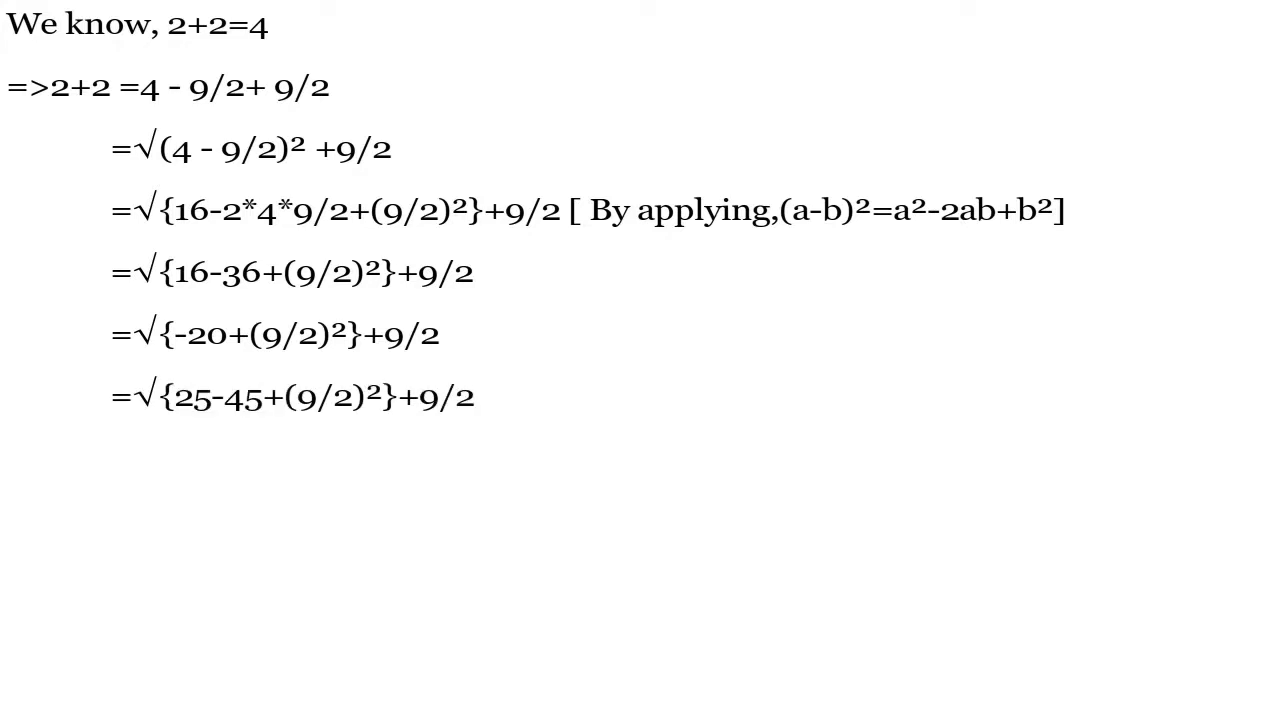
type("=√{5²-2*5*9/2+(9/2)²}+9")
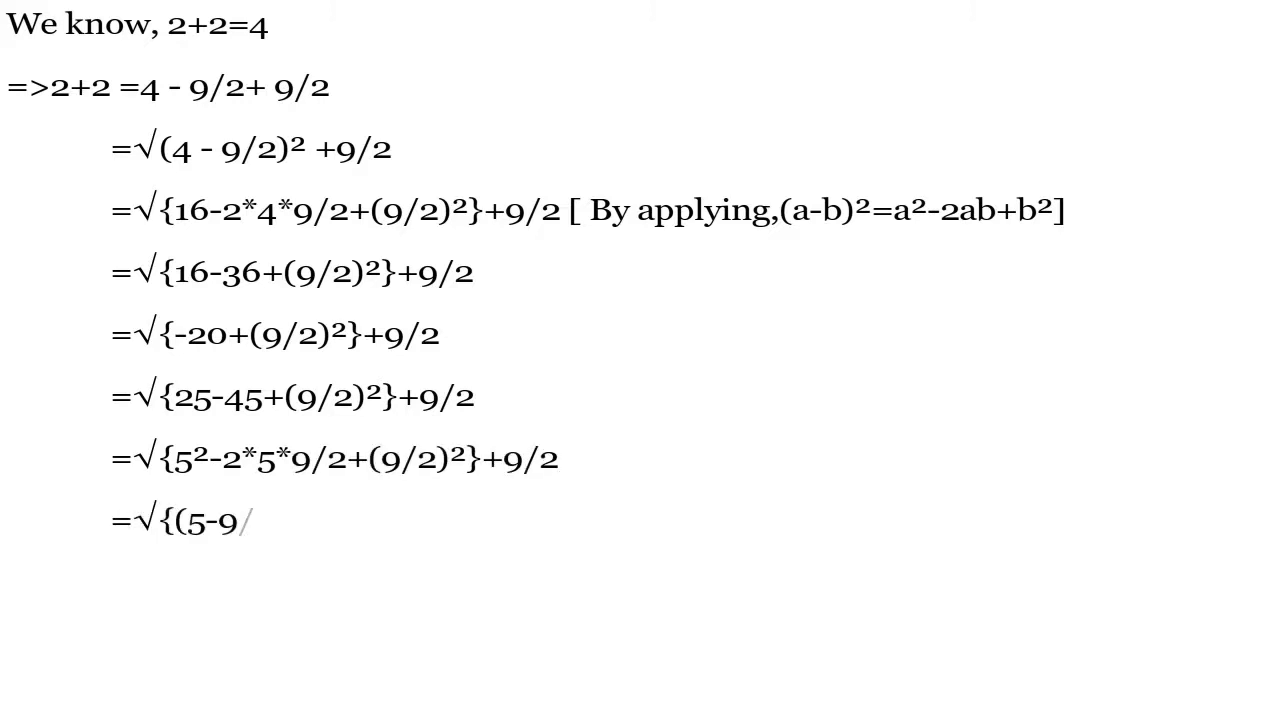
type("/2)}²+9/2")
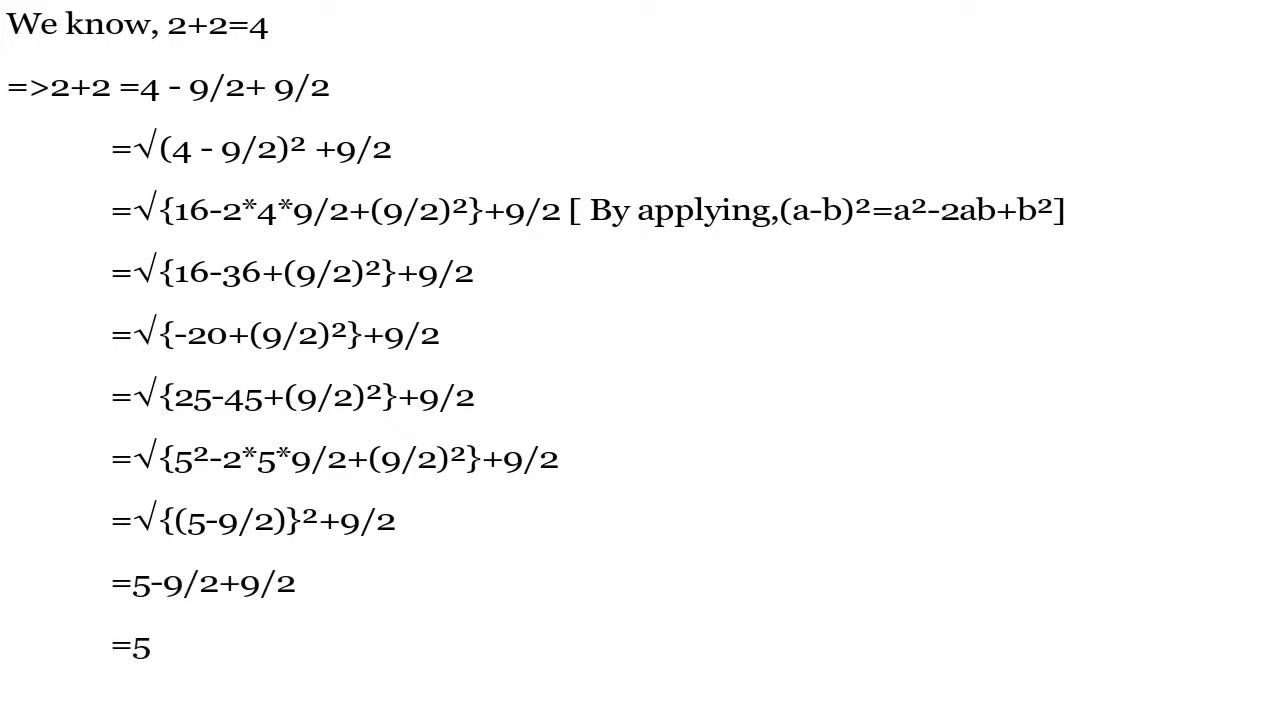
type("So, 2+2=5(proved)")
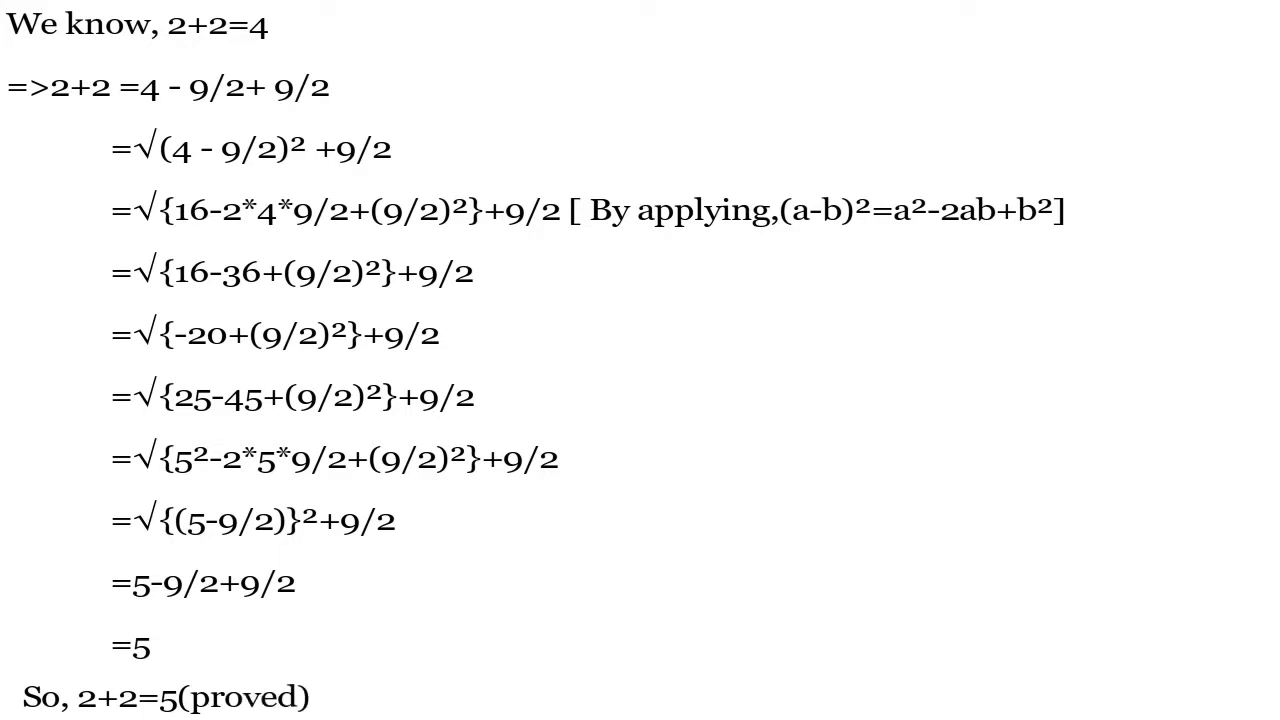